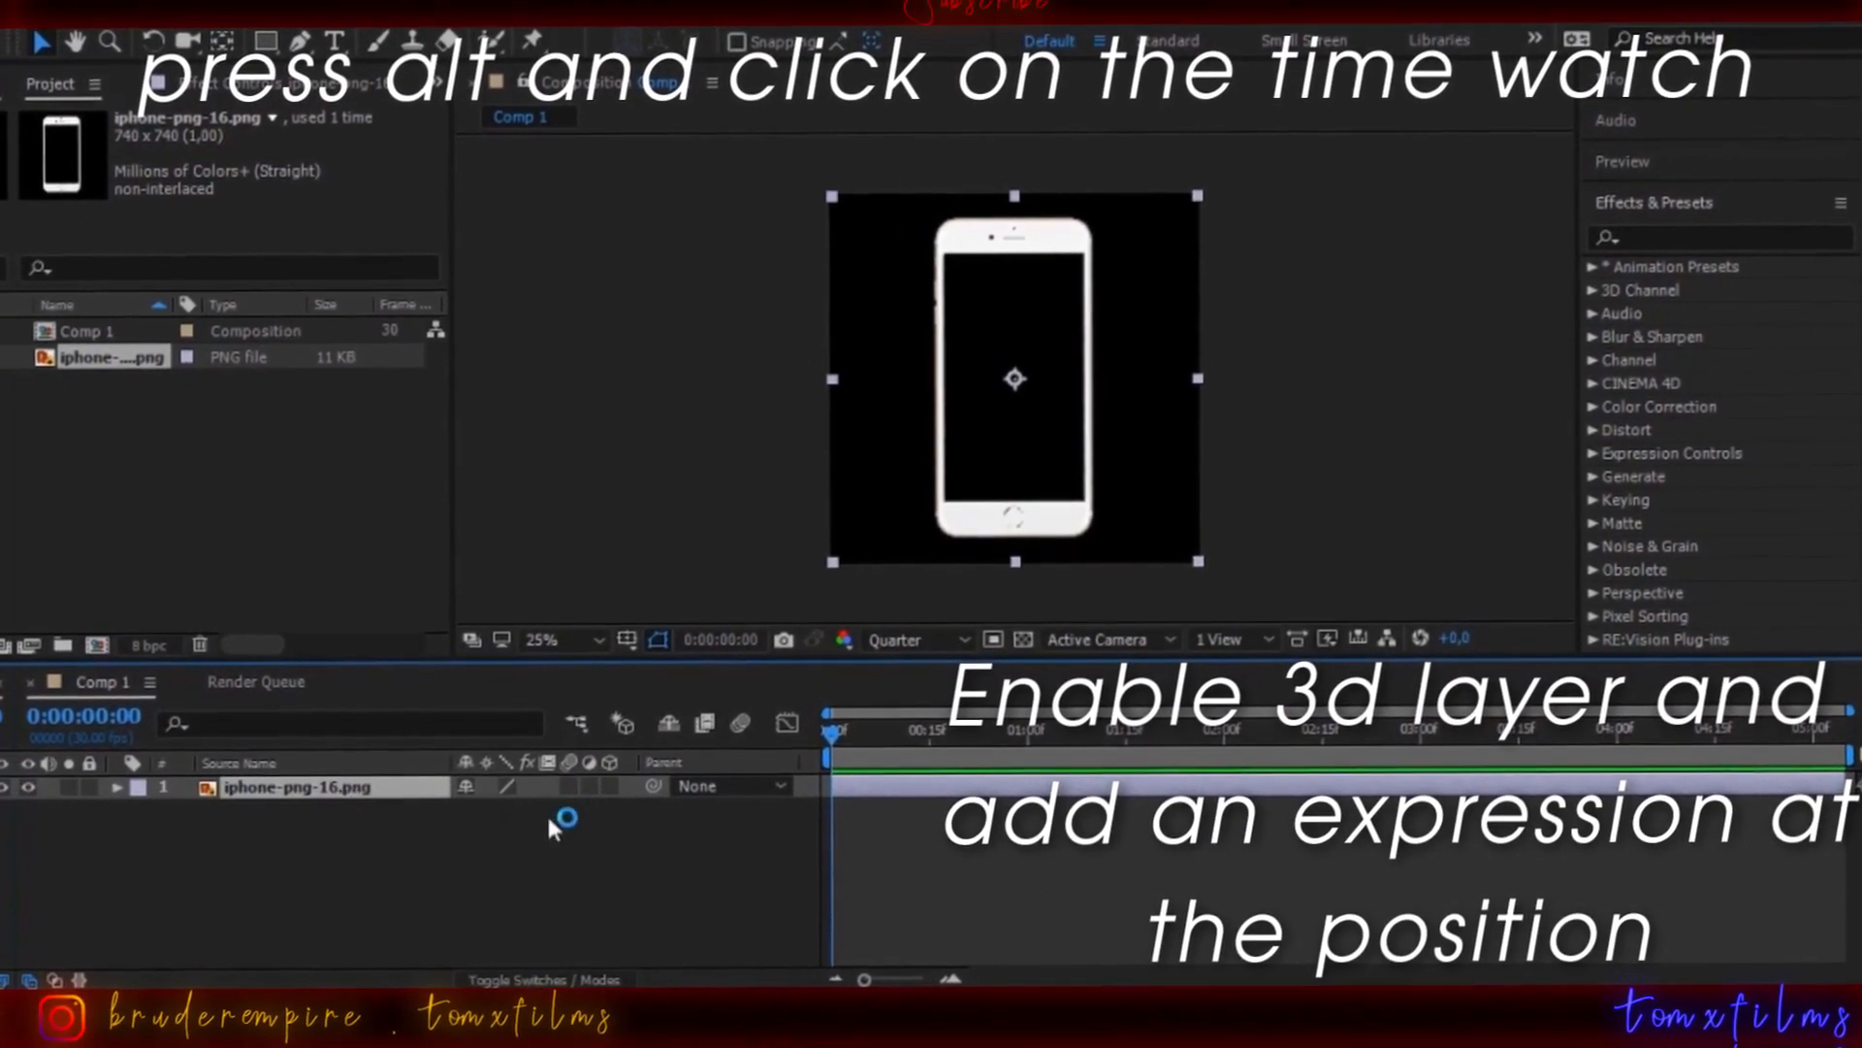
# Step: Make the iPhone layer 3D and add an expression to its Position property
pyautogui.click(570, 786)
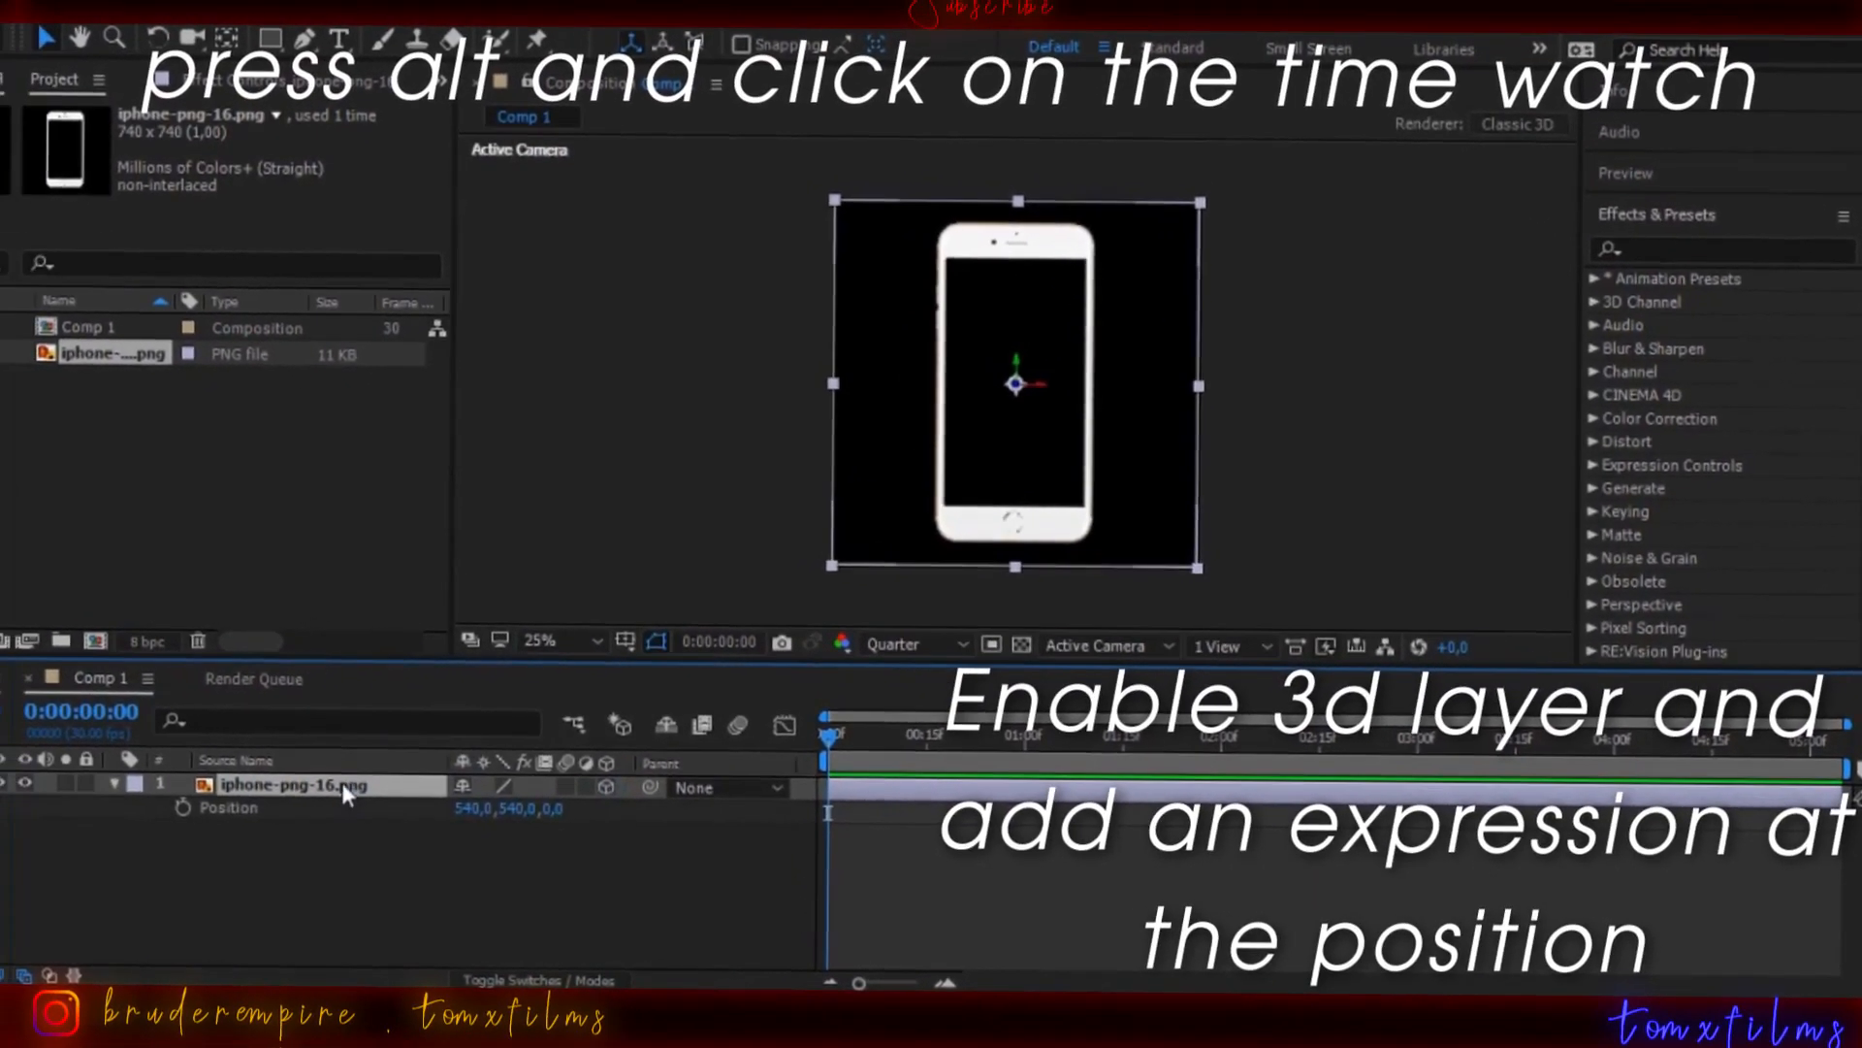
pyautogui.click(146, 820)
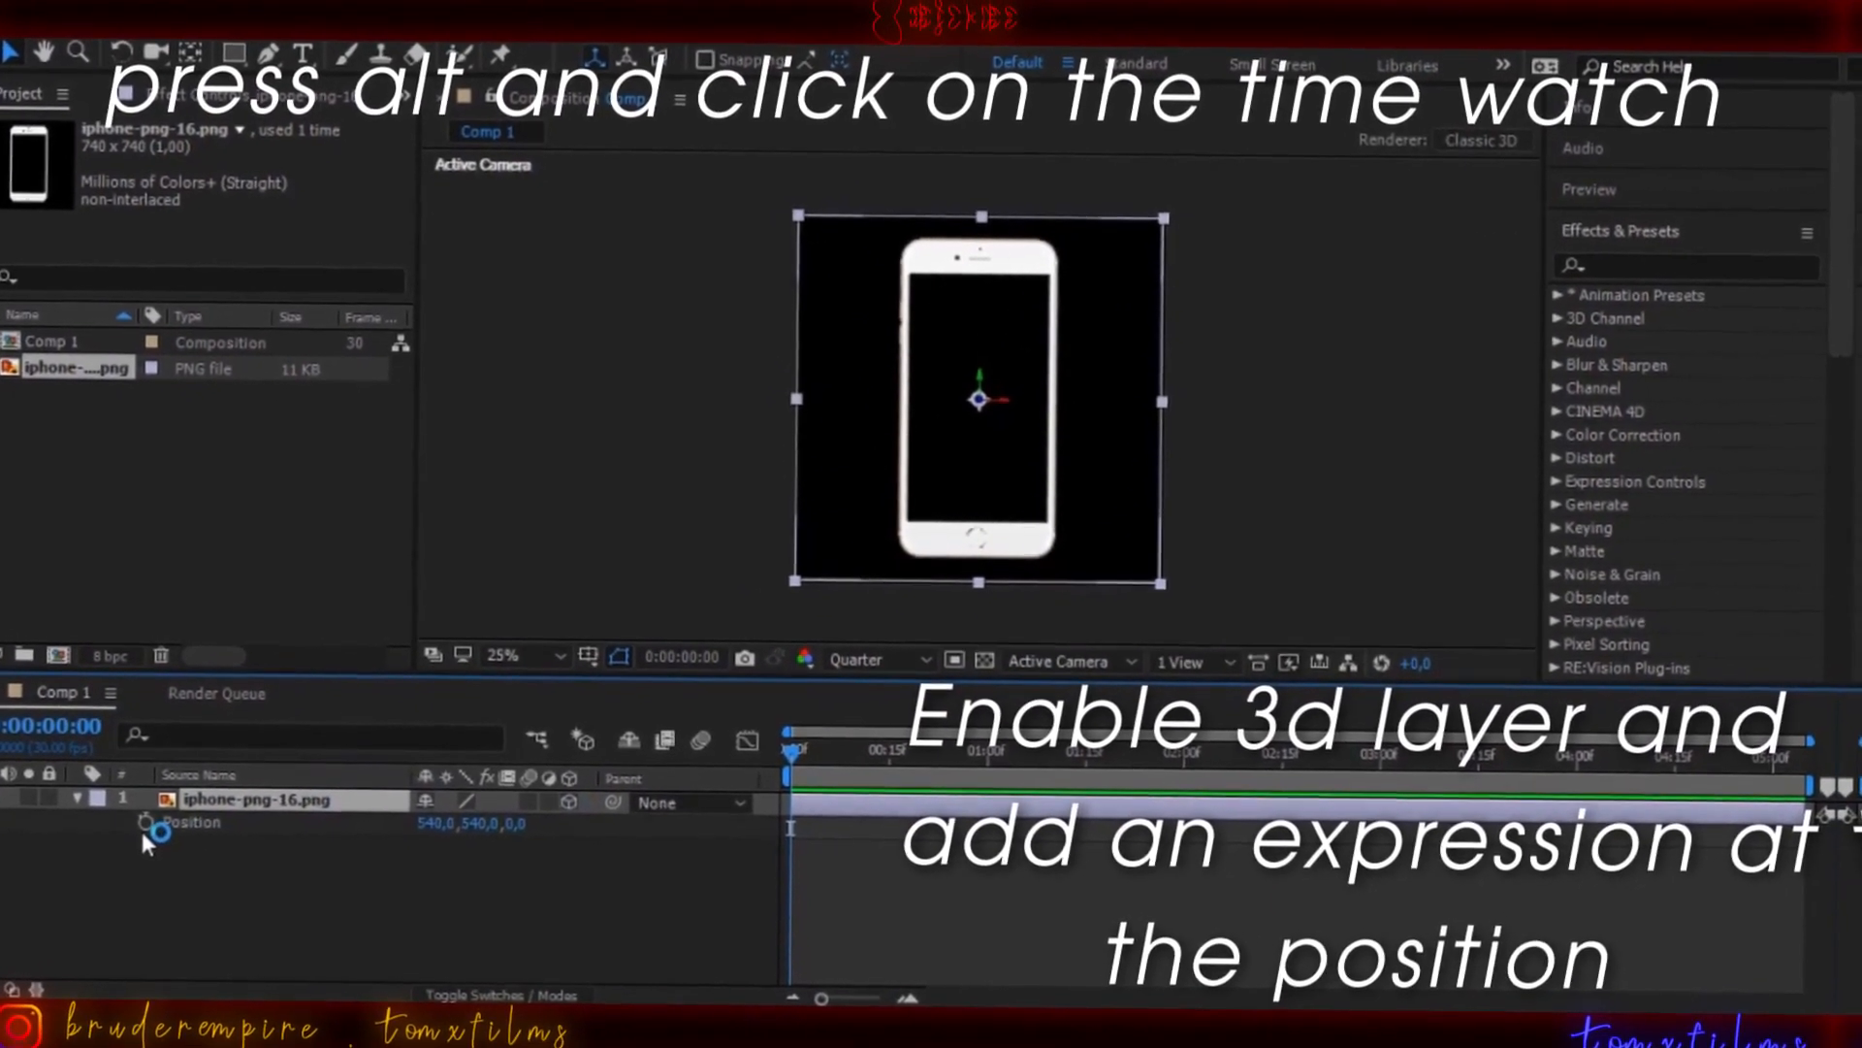
pyautogui.click(141, 823)
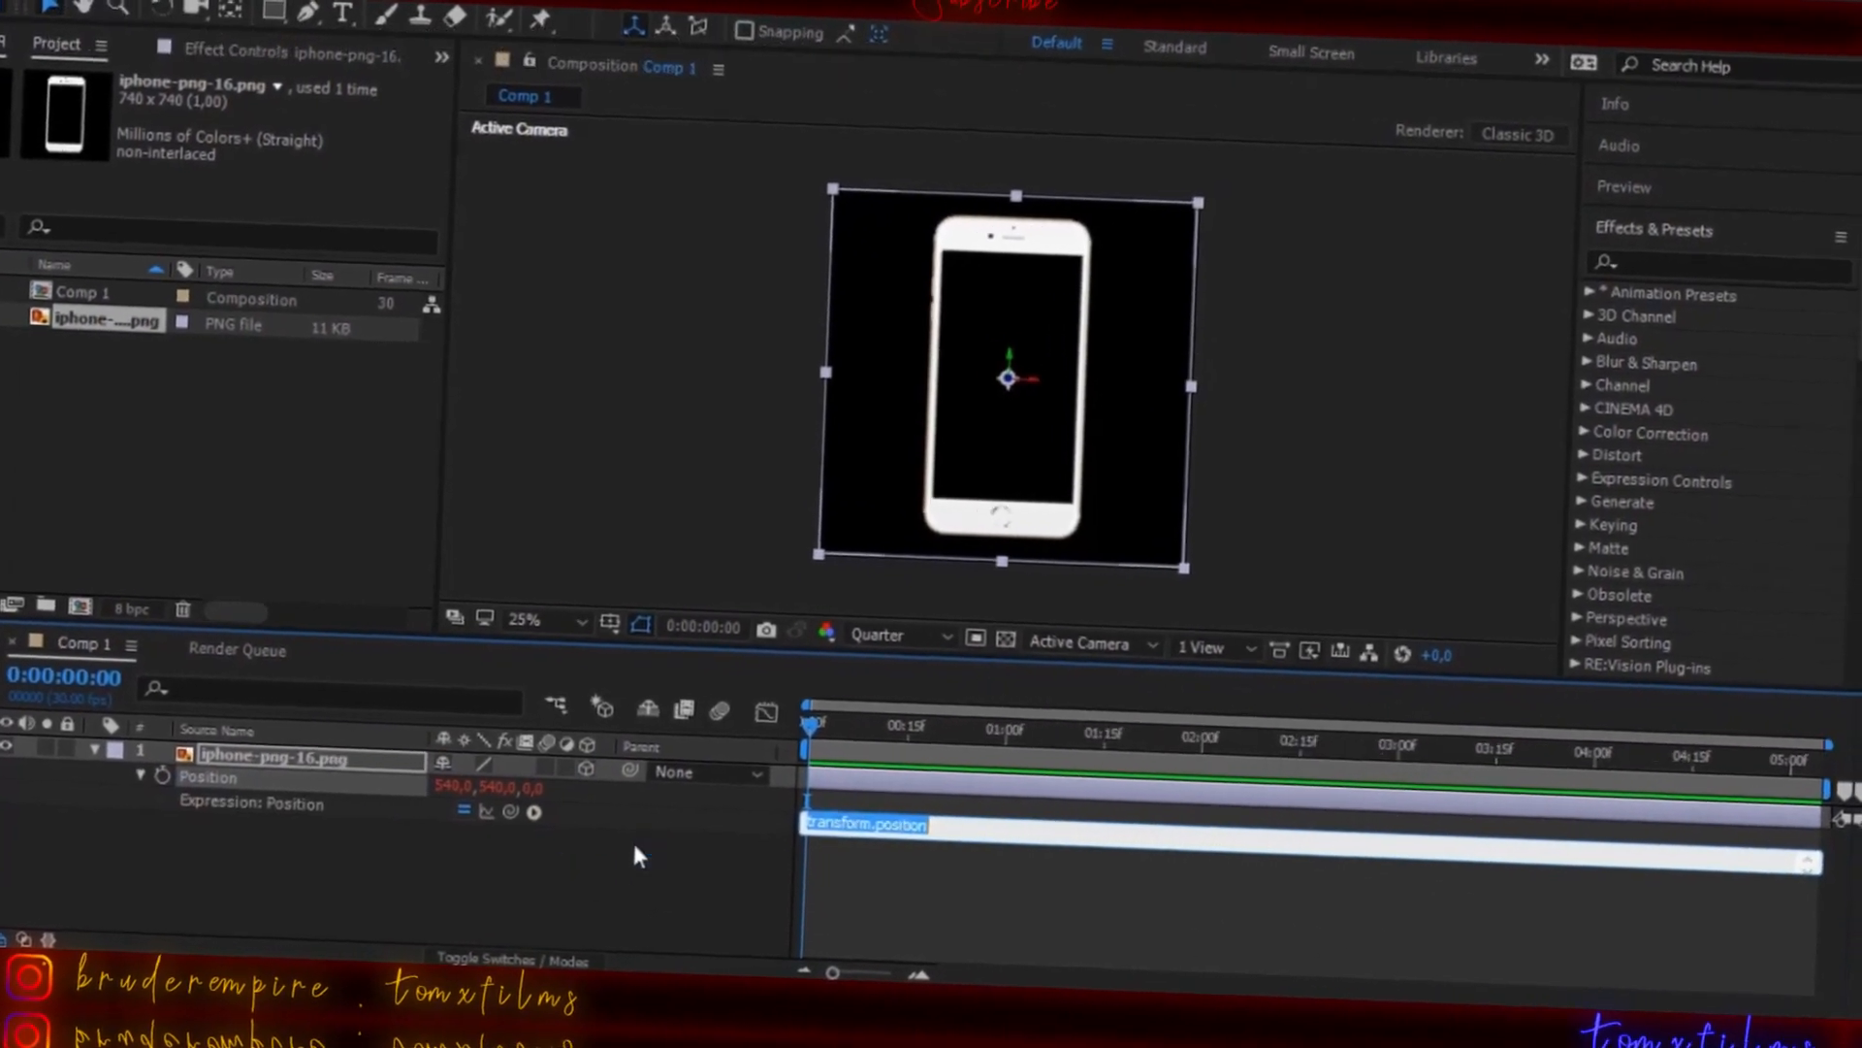
# Step: Write the Position expression value+[0,0,index...] so each copy offsets in Z by its index
pyautogui.write('val')
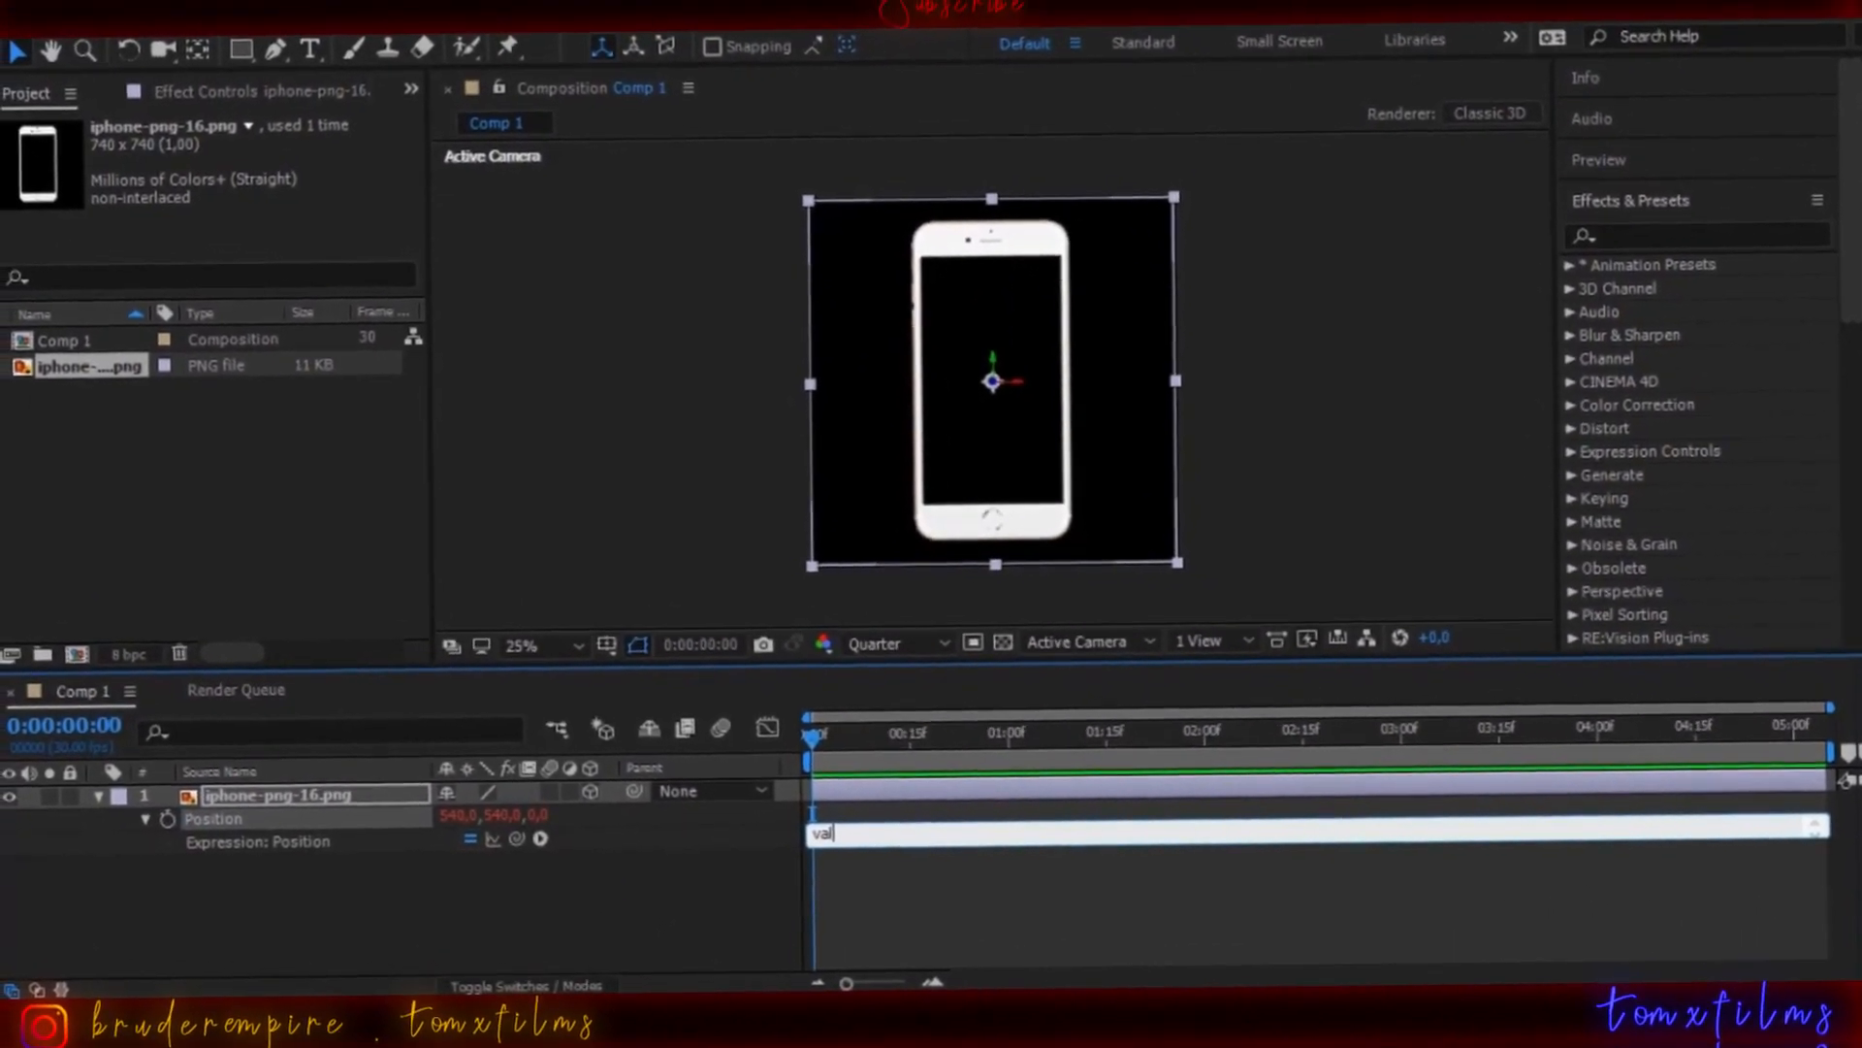
pyautogui.write('ue')
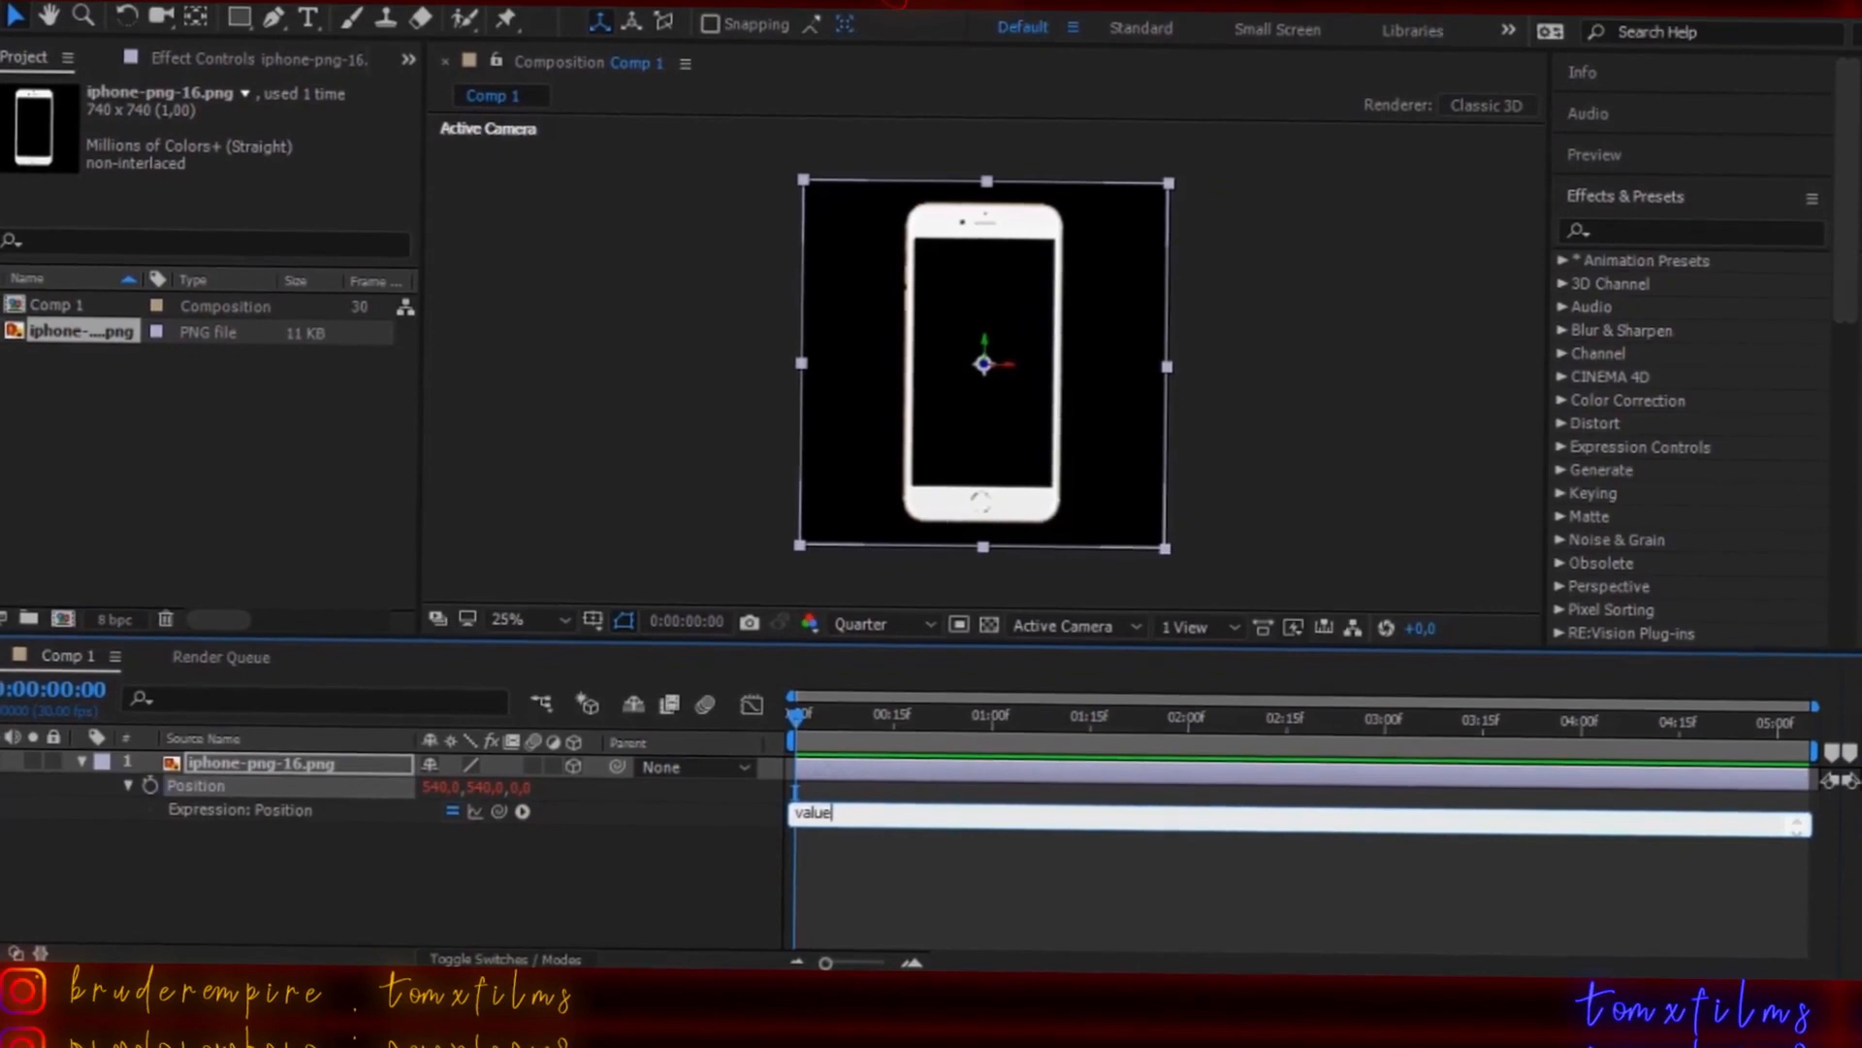
pyautogui.write('+[')
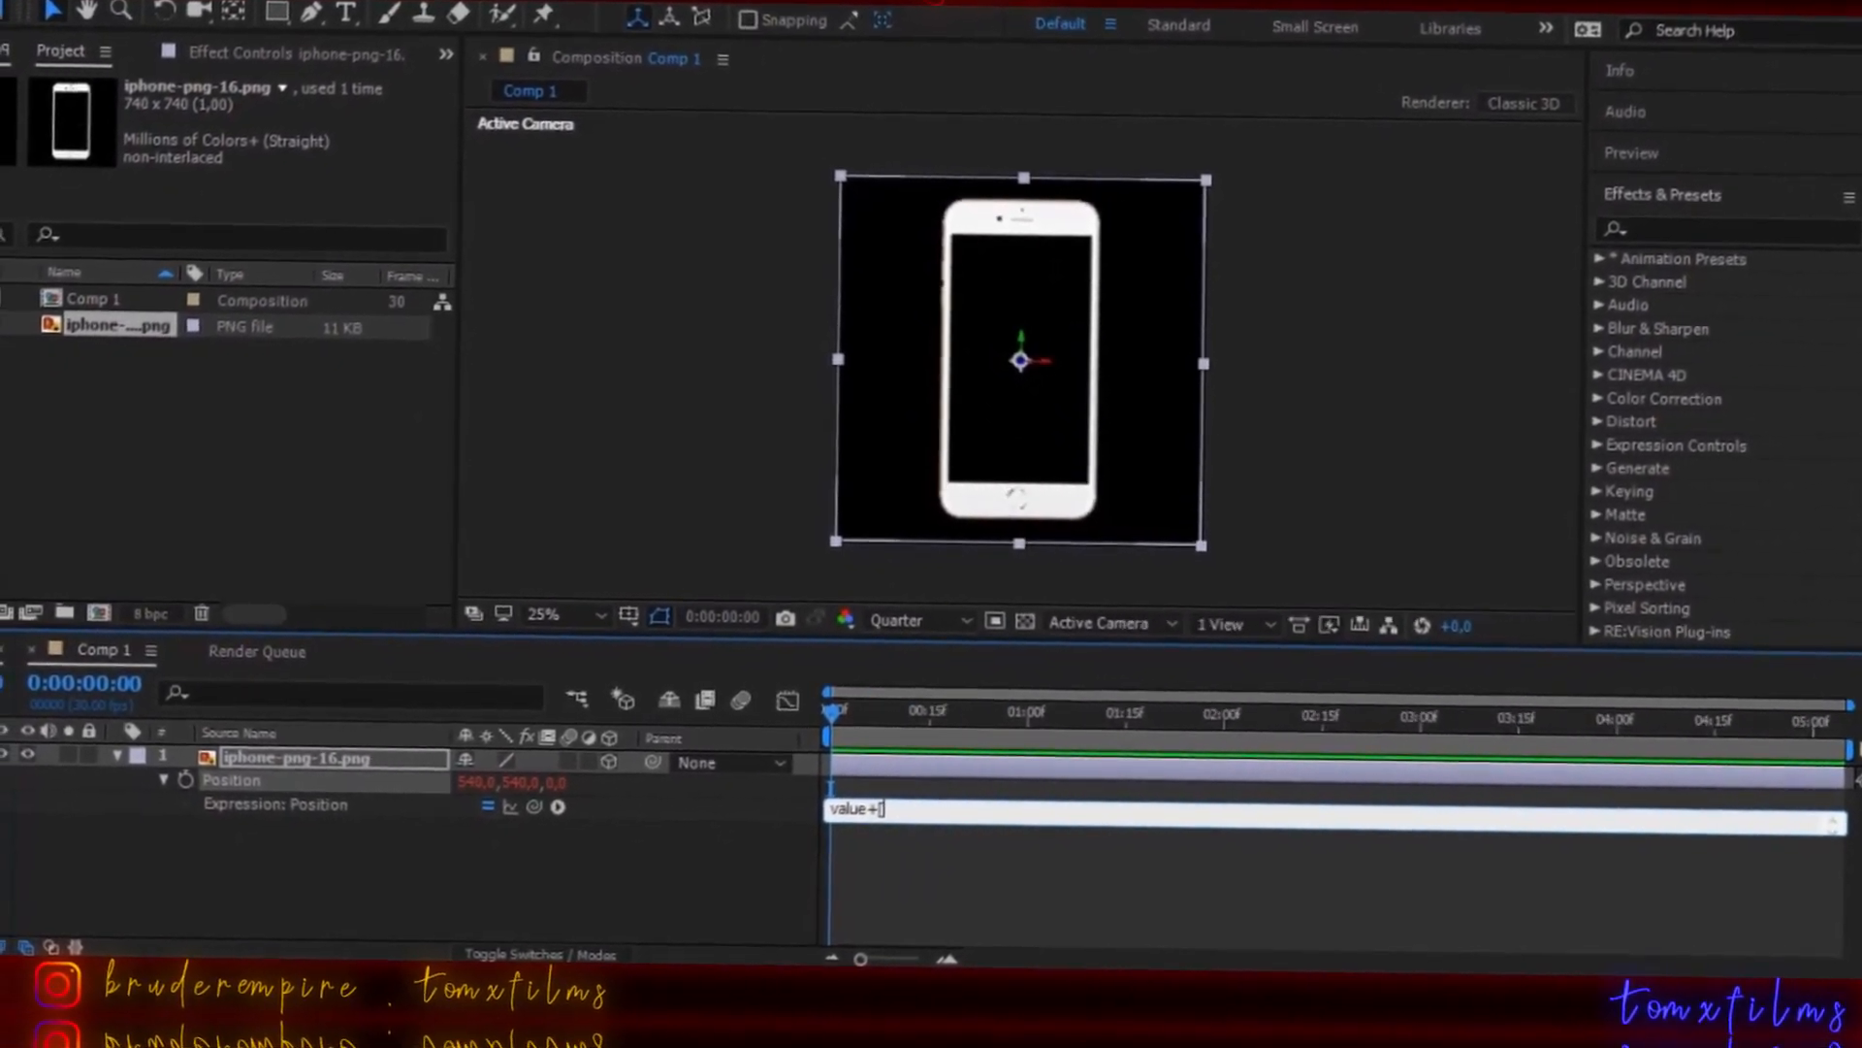
pyautogui.write('0,0,')
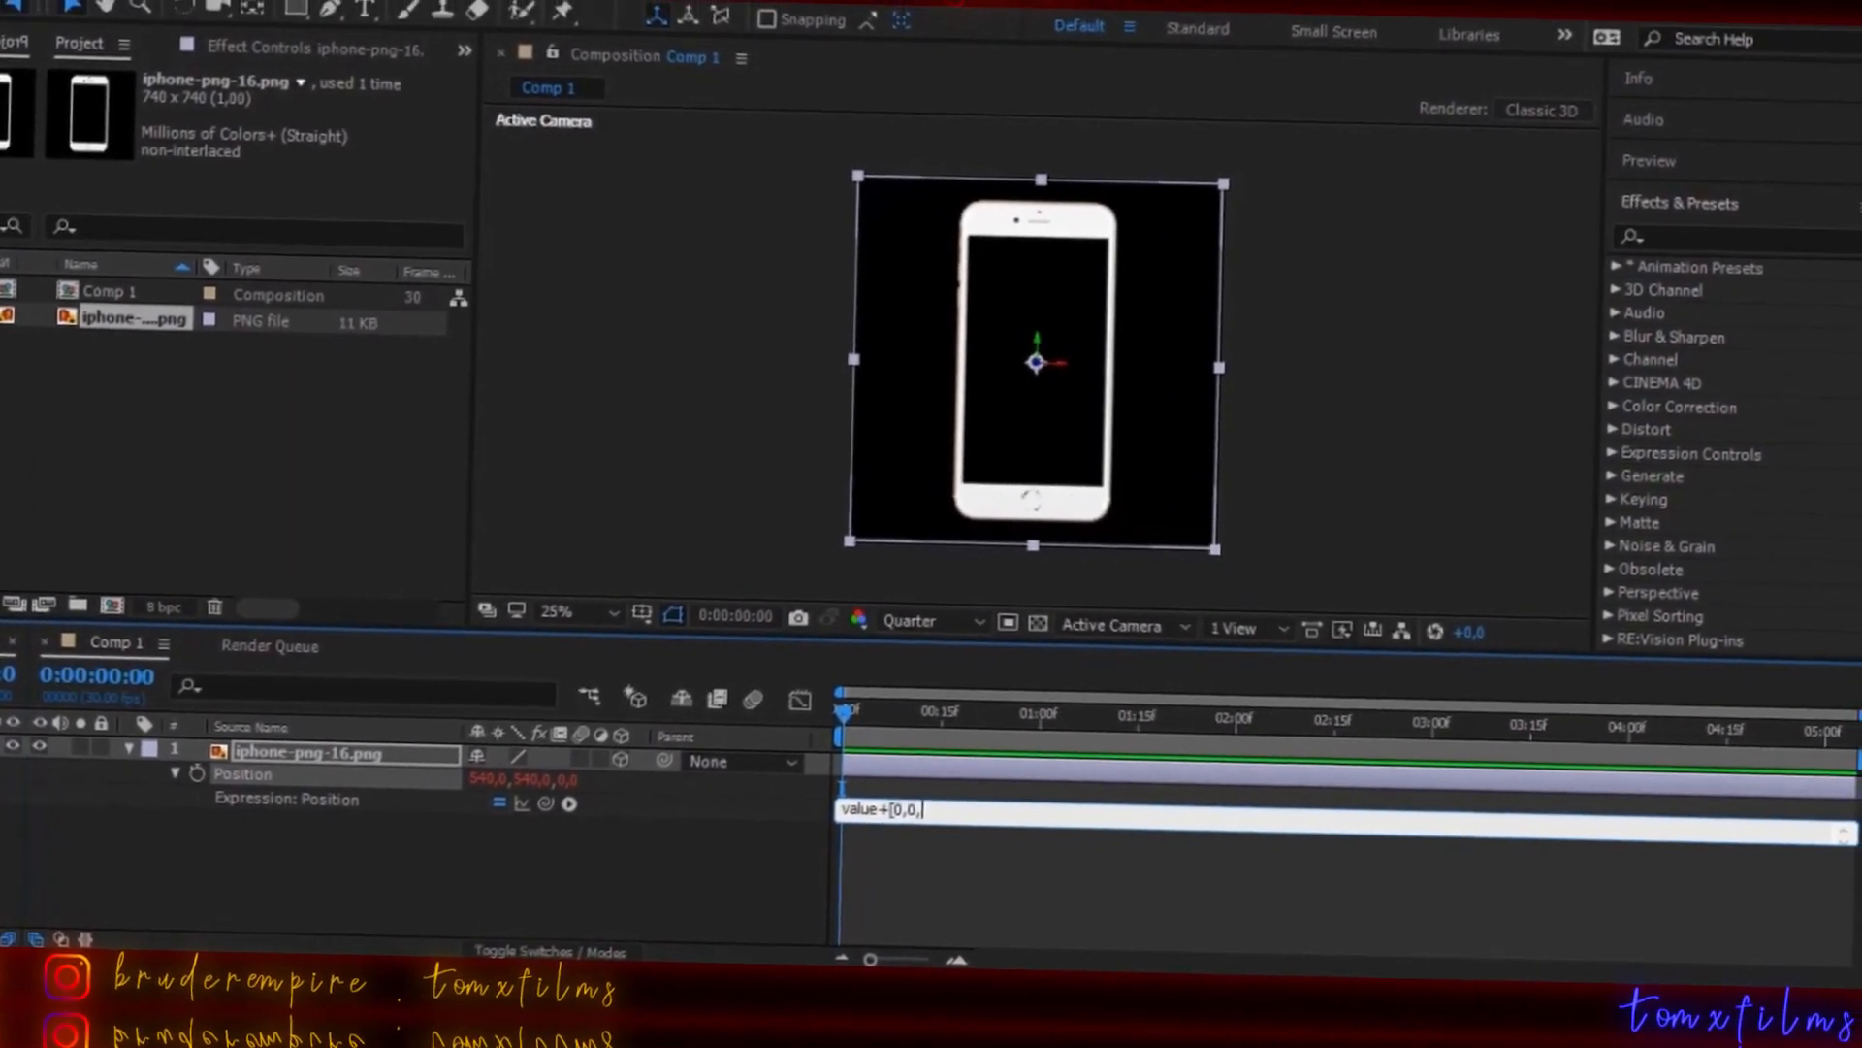
pyautogui.write('index')
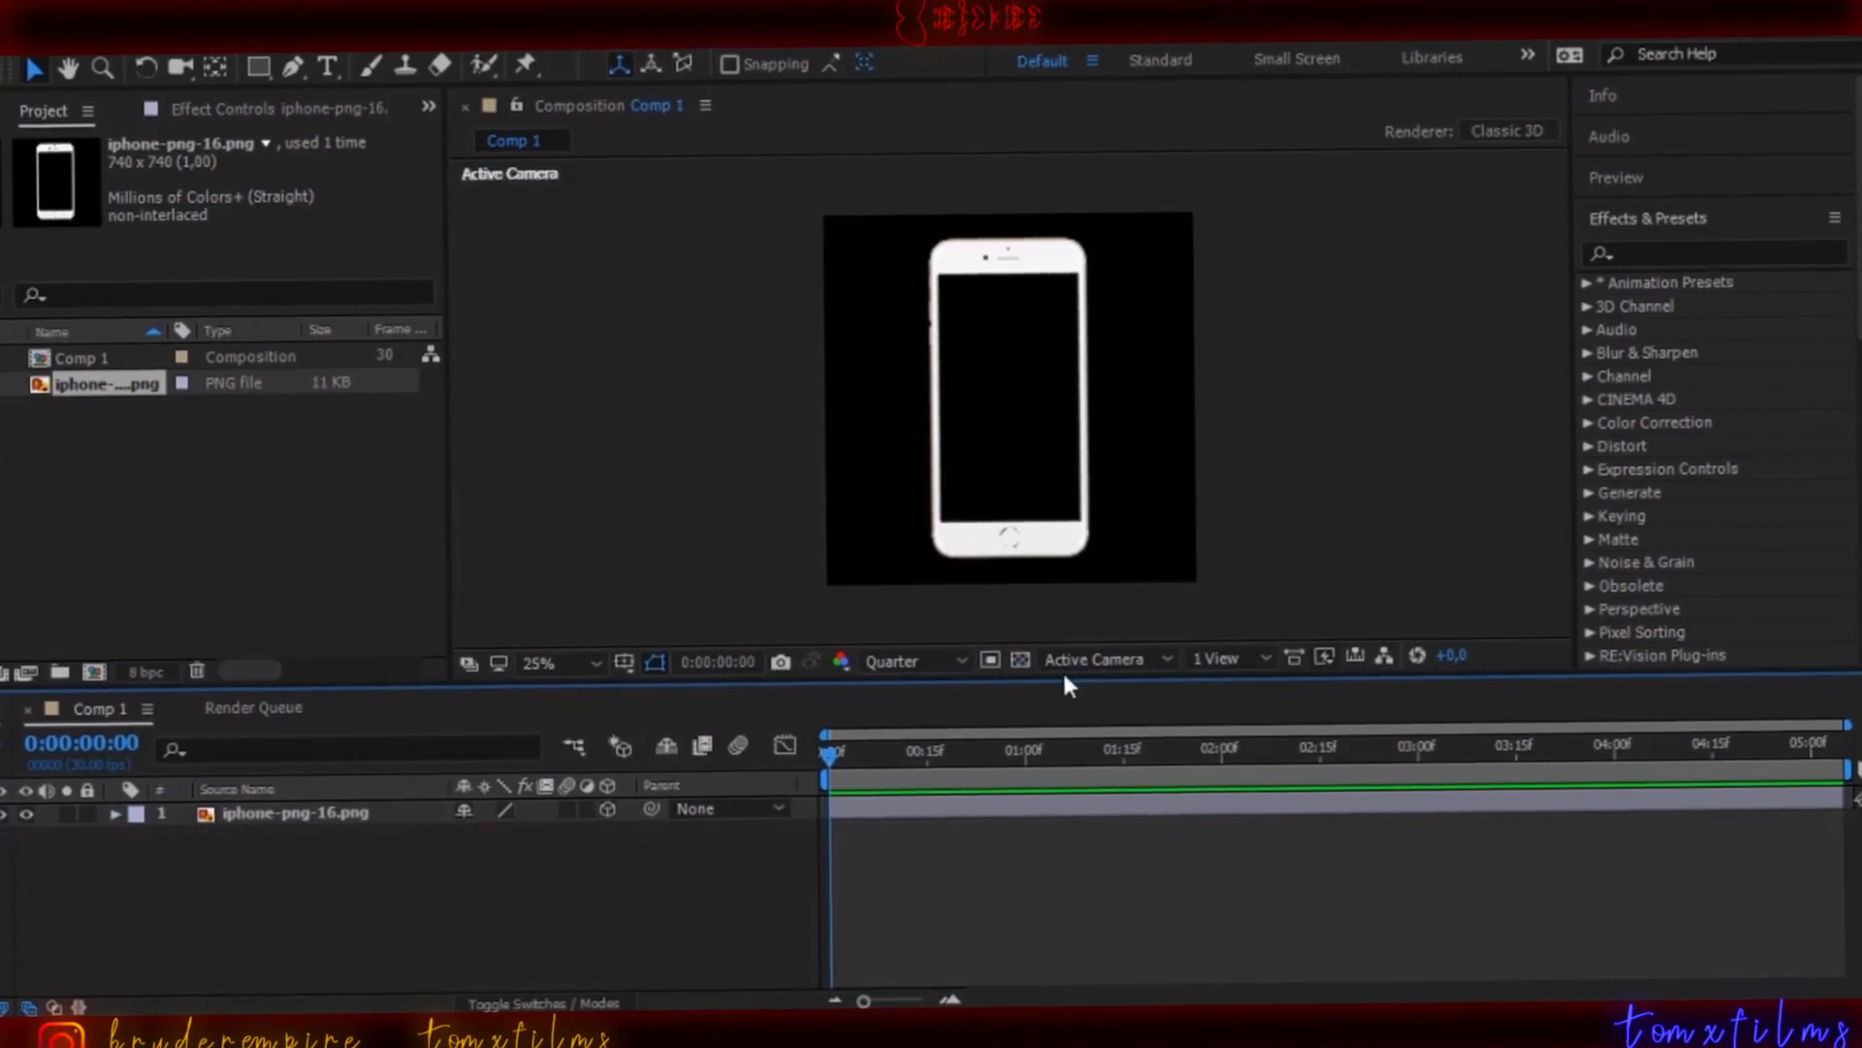
# Step: Switch the 3D view to Top and duplicate the iPhone layer into dozens of copies
pyautogui.click(1092, 659)
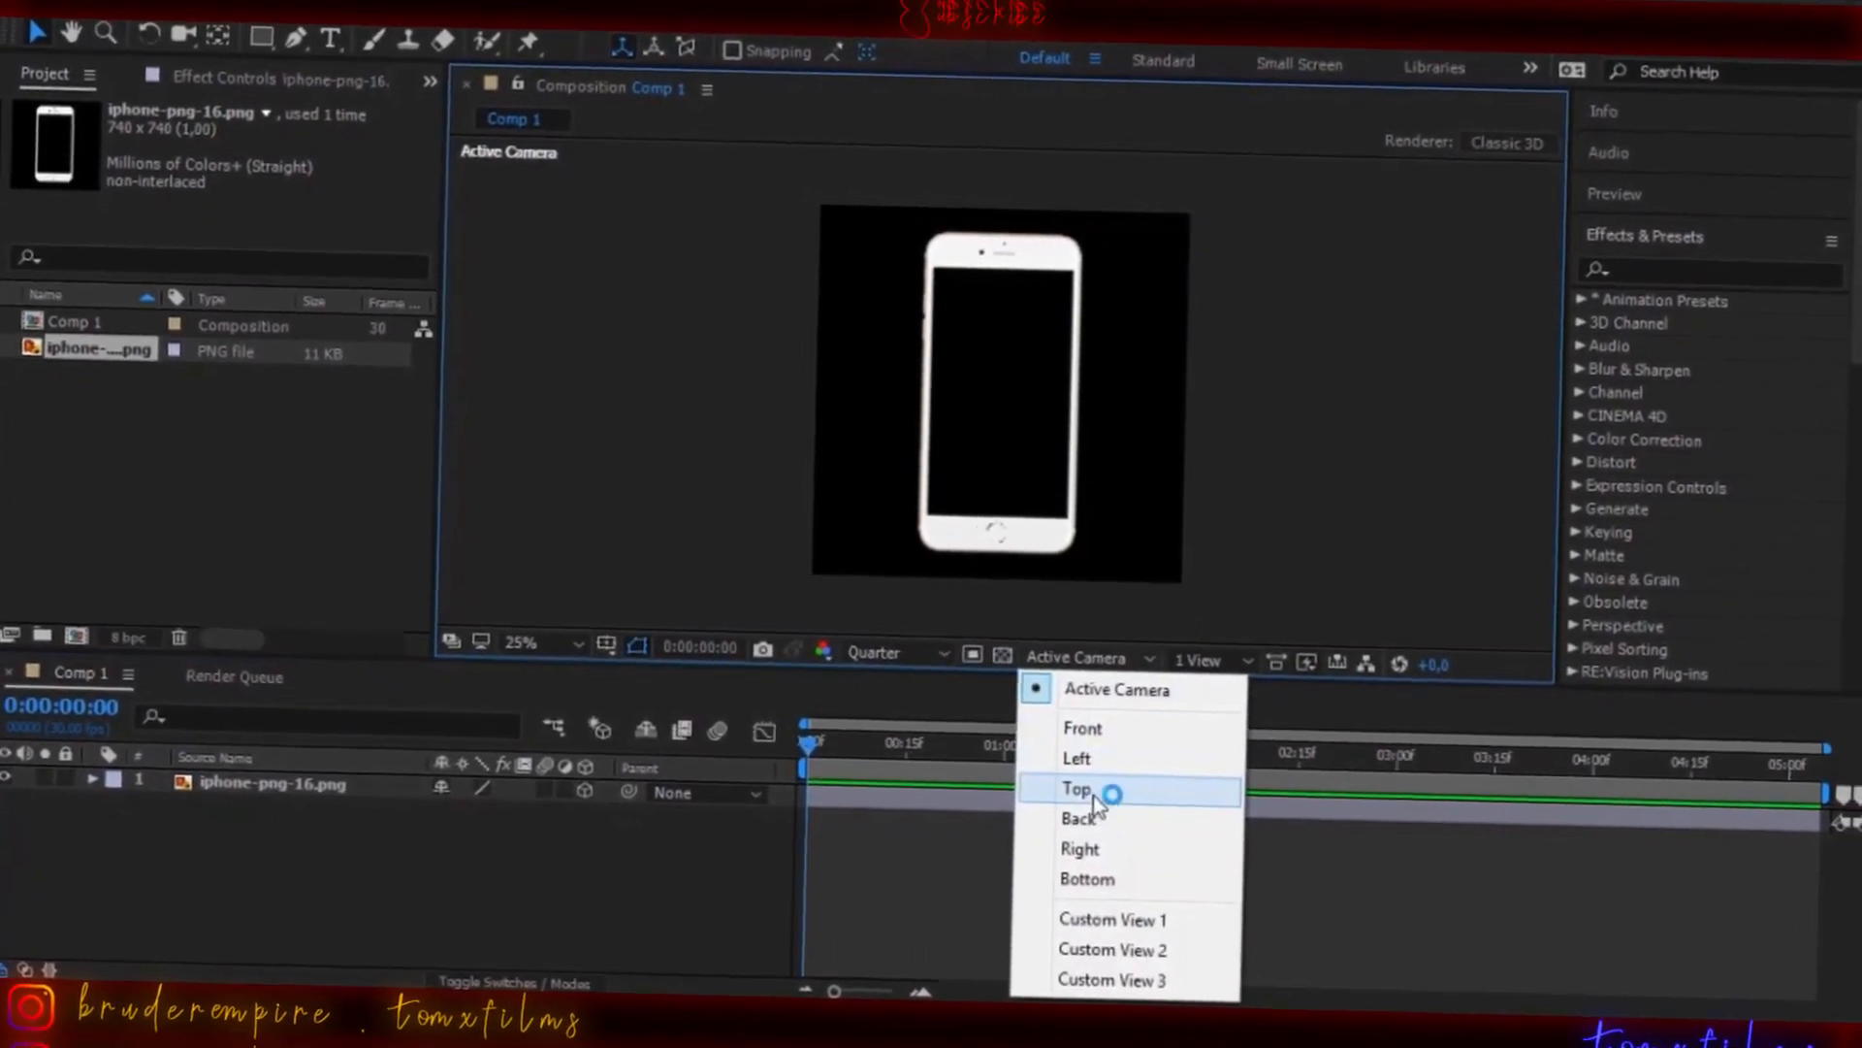
pyautogui.click(1079, 790)
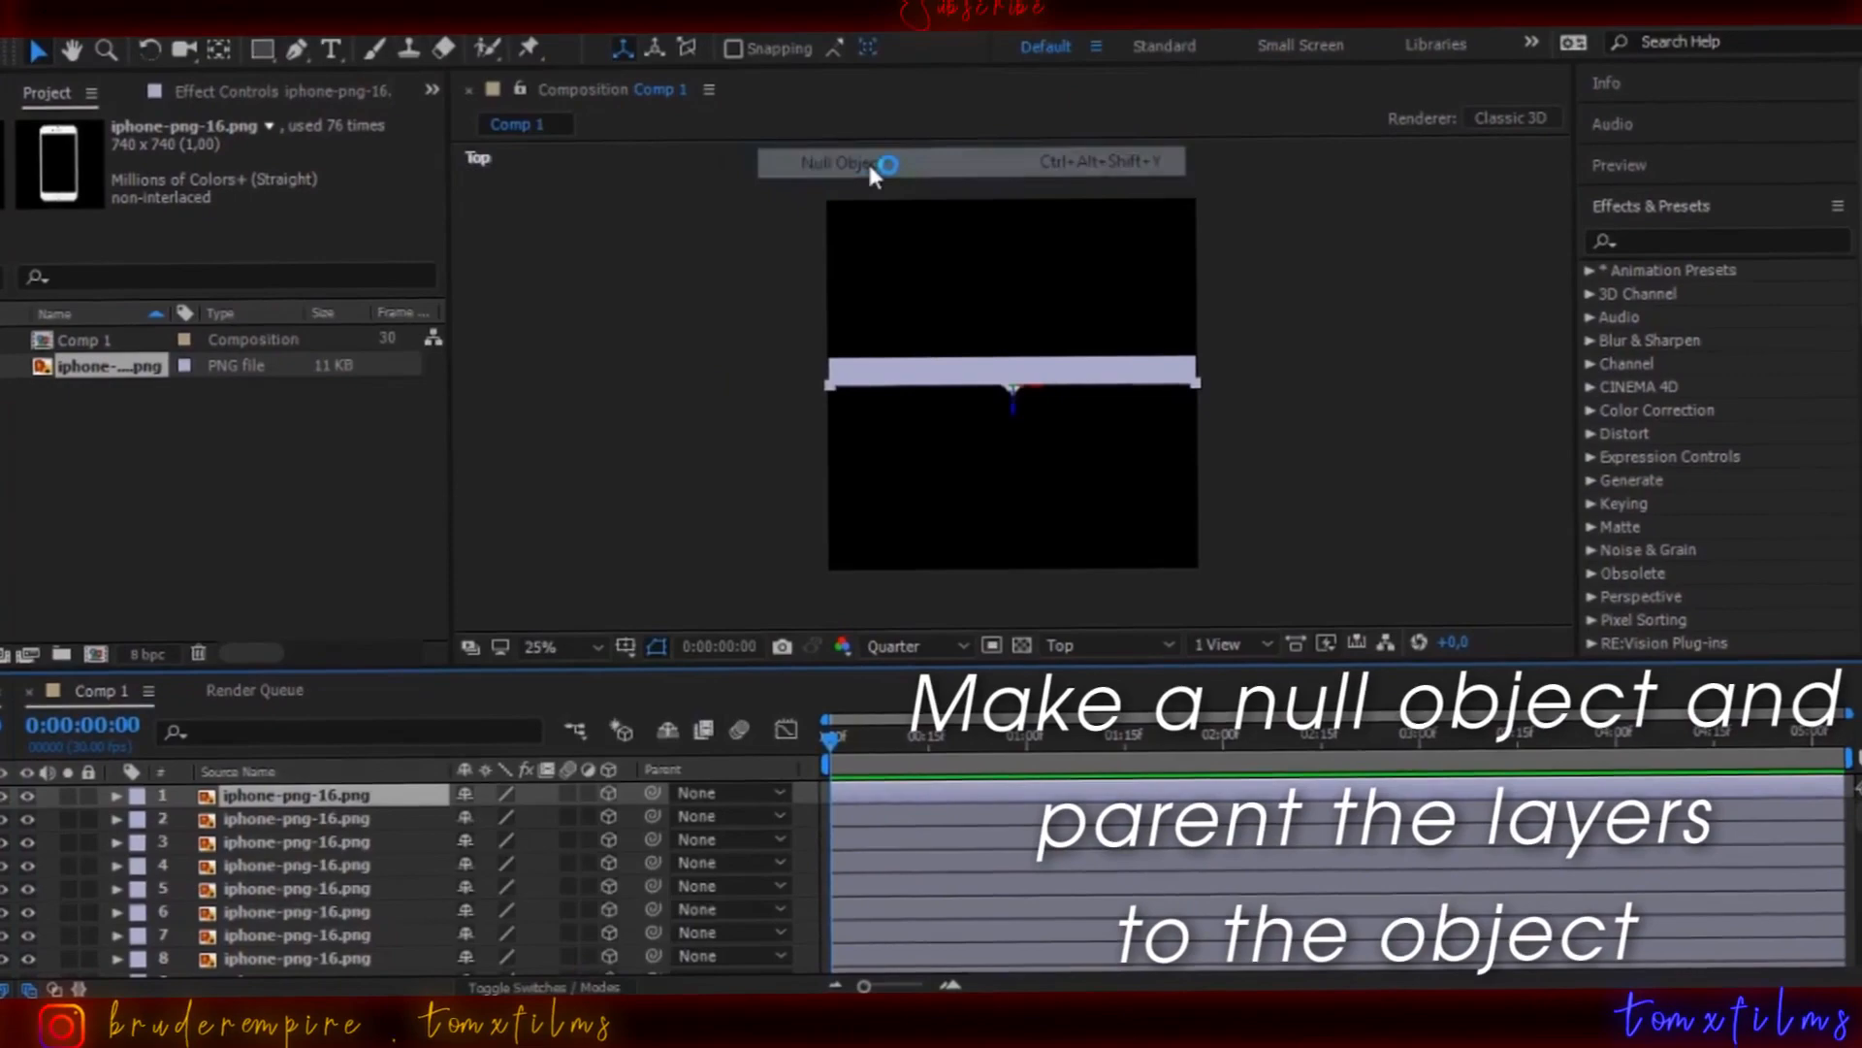
# Step: Add a Null 1 object and parent every iPhone copy to it
pyautogui.click(834, 162)
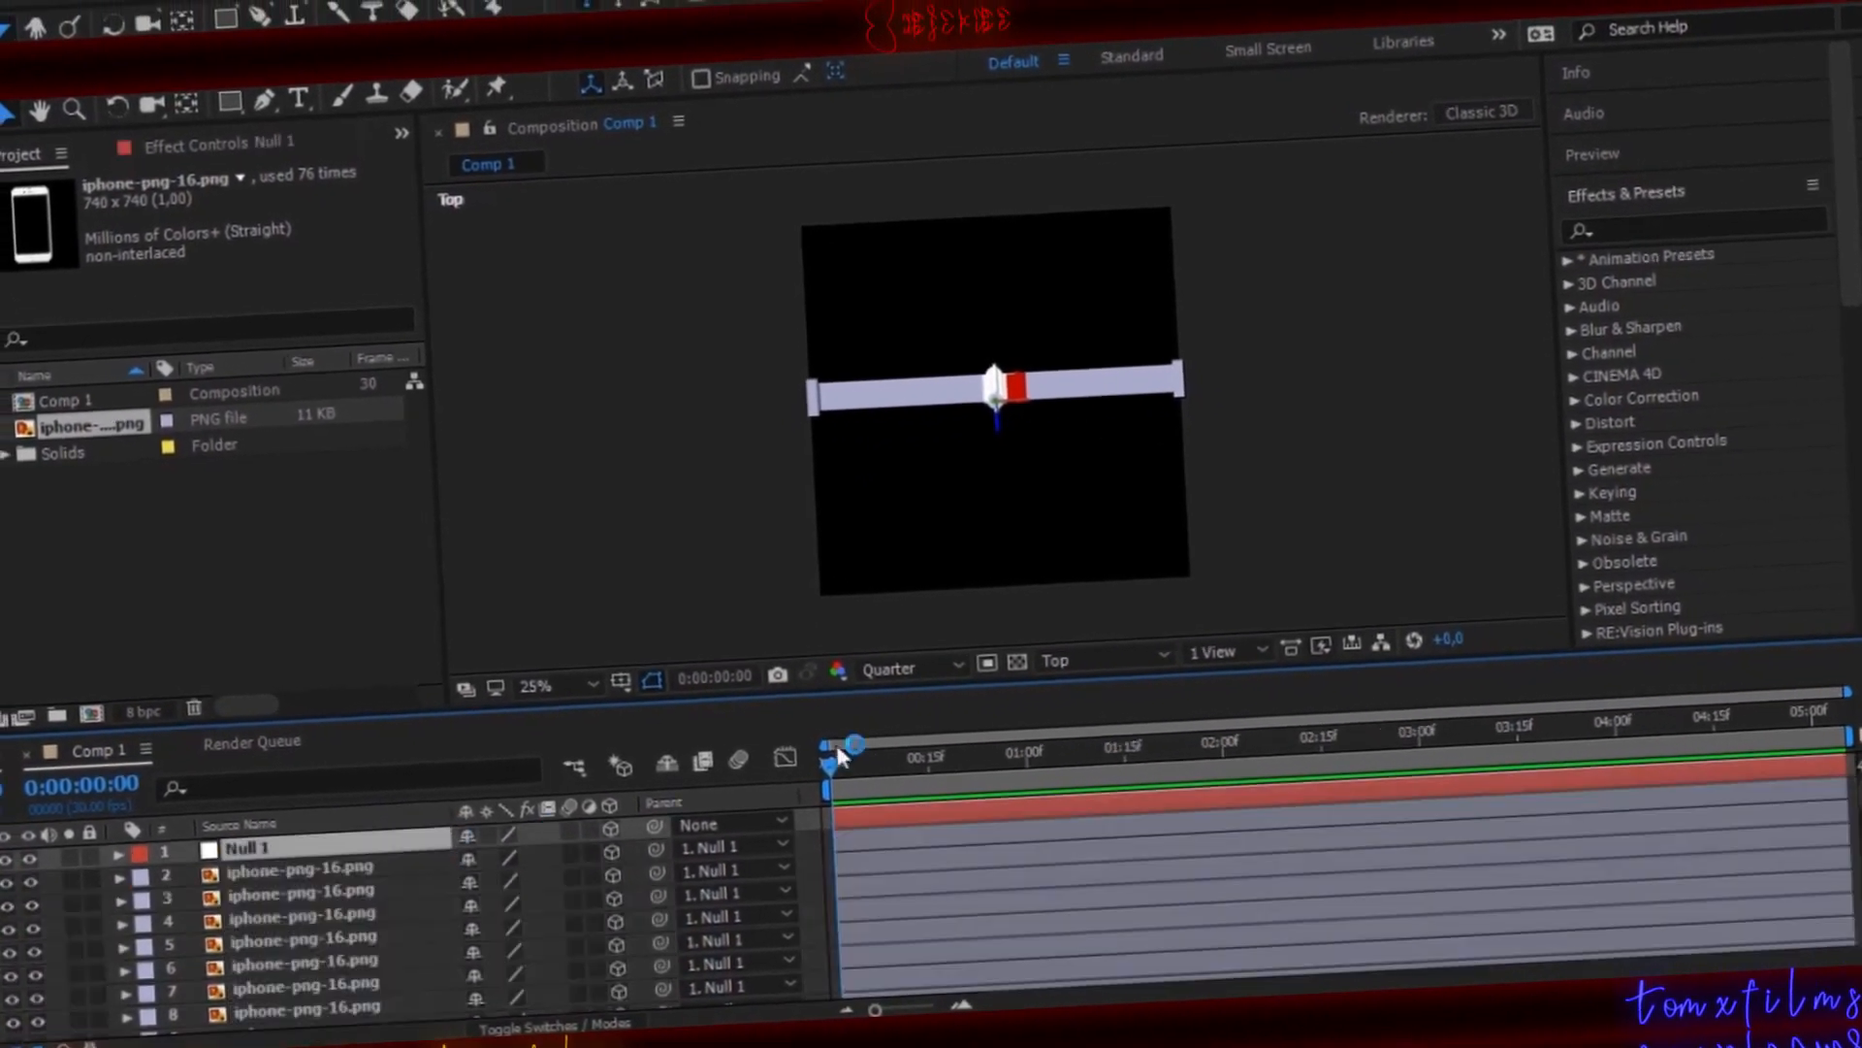
pyautogui.click(1092, 630)
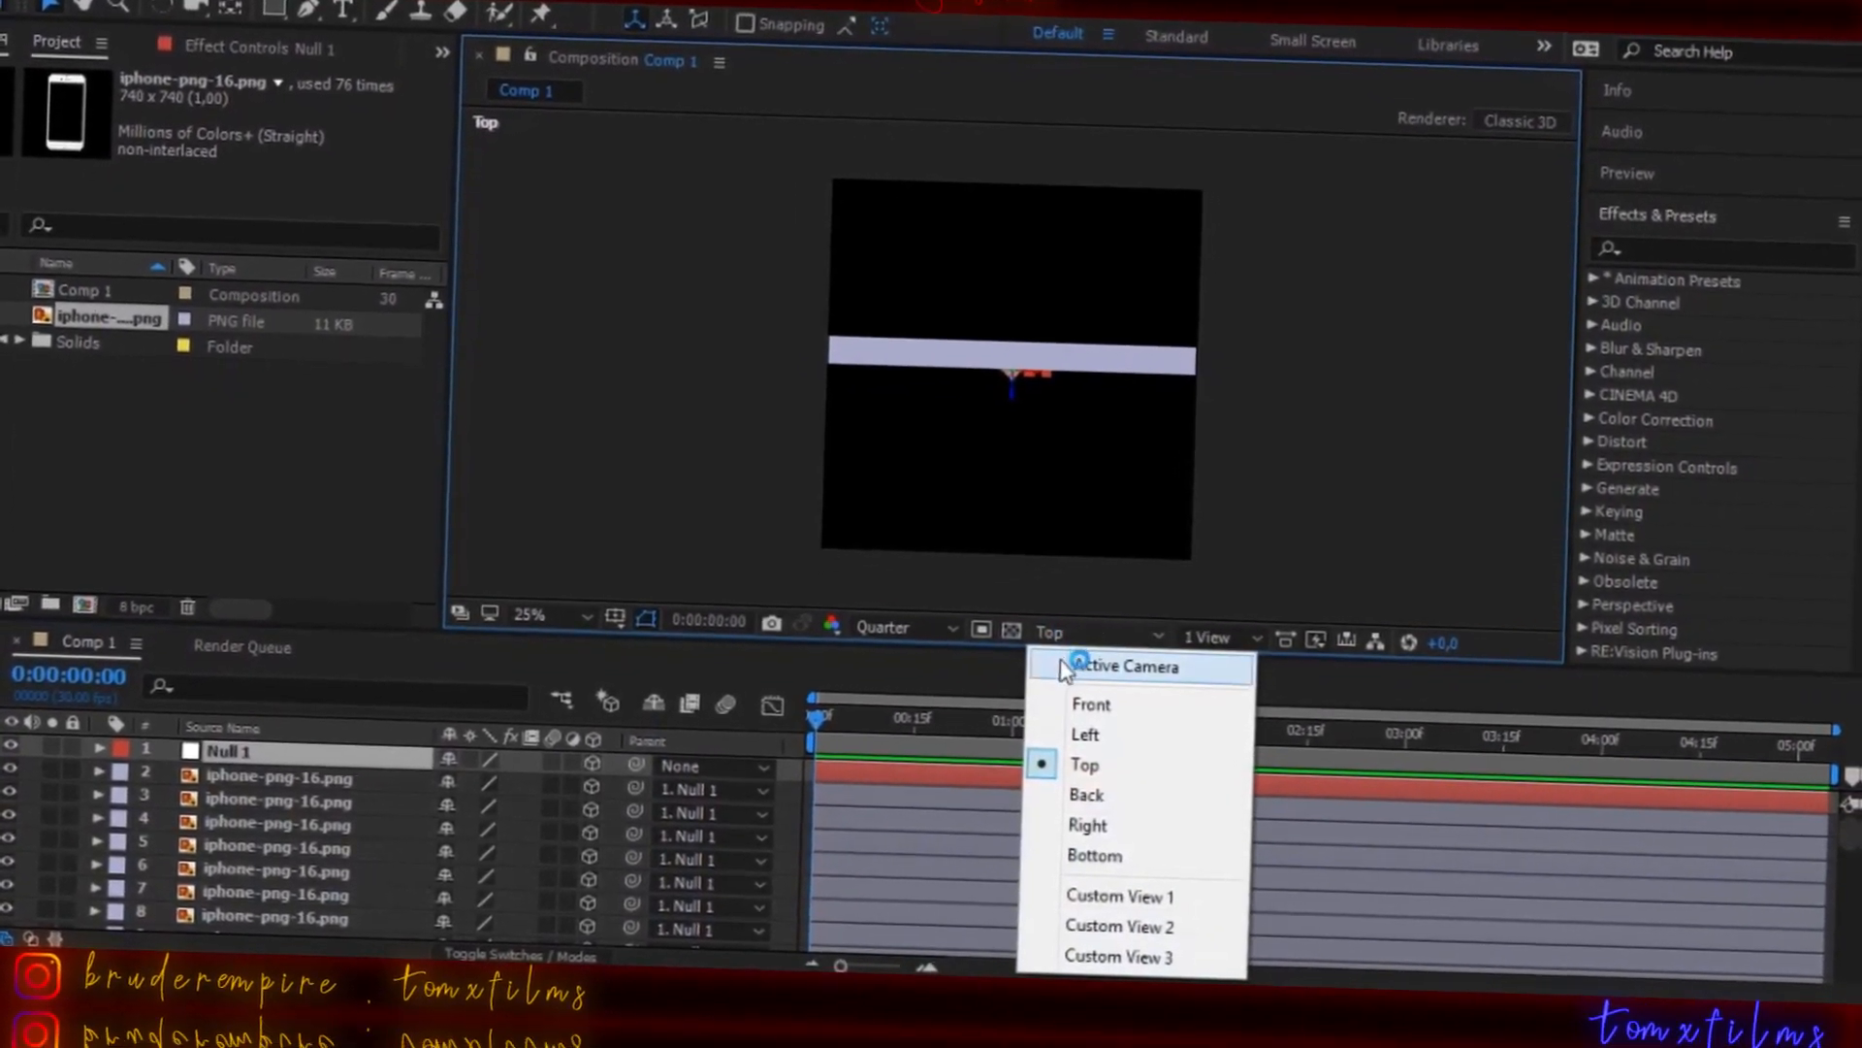
# Step: Return to the Active Camera view and bring up the layer menu toward New > Camera
pyautogui.click(1125, 665)
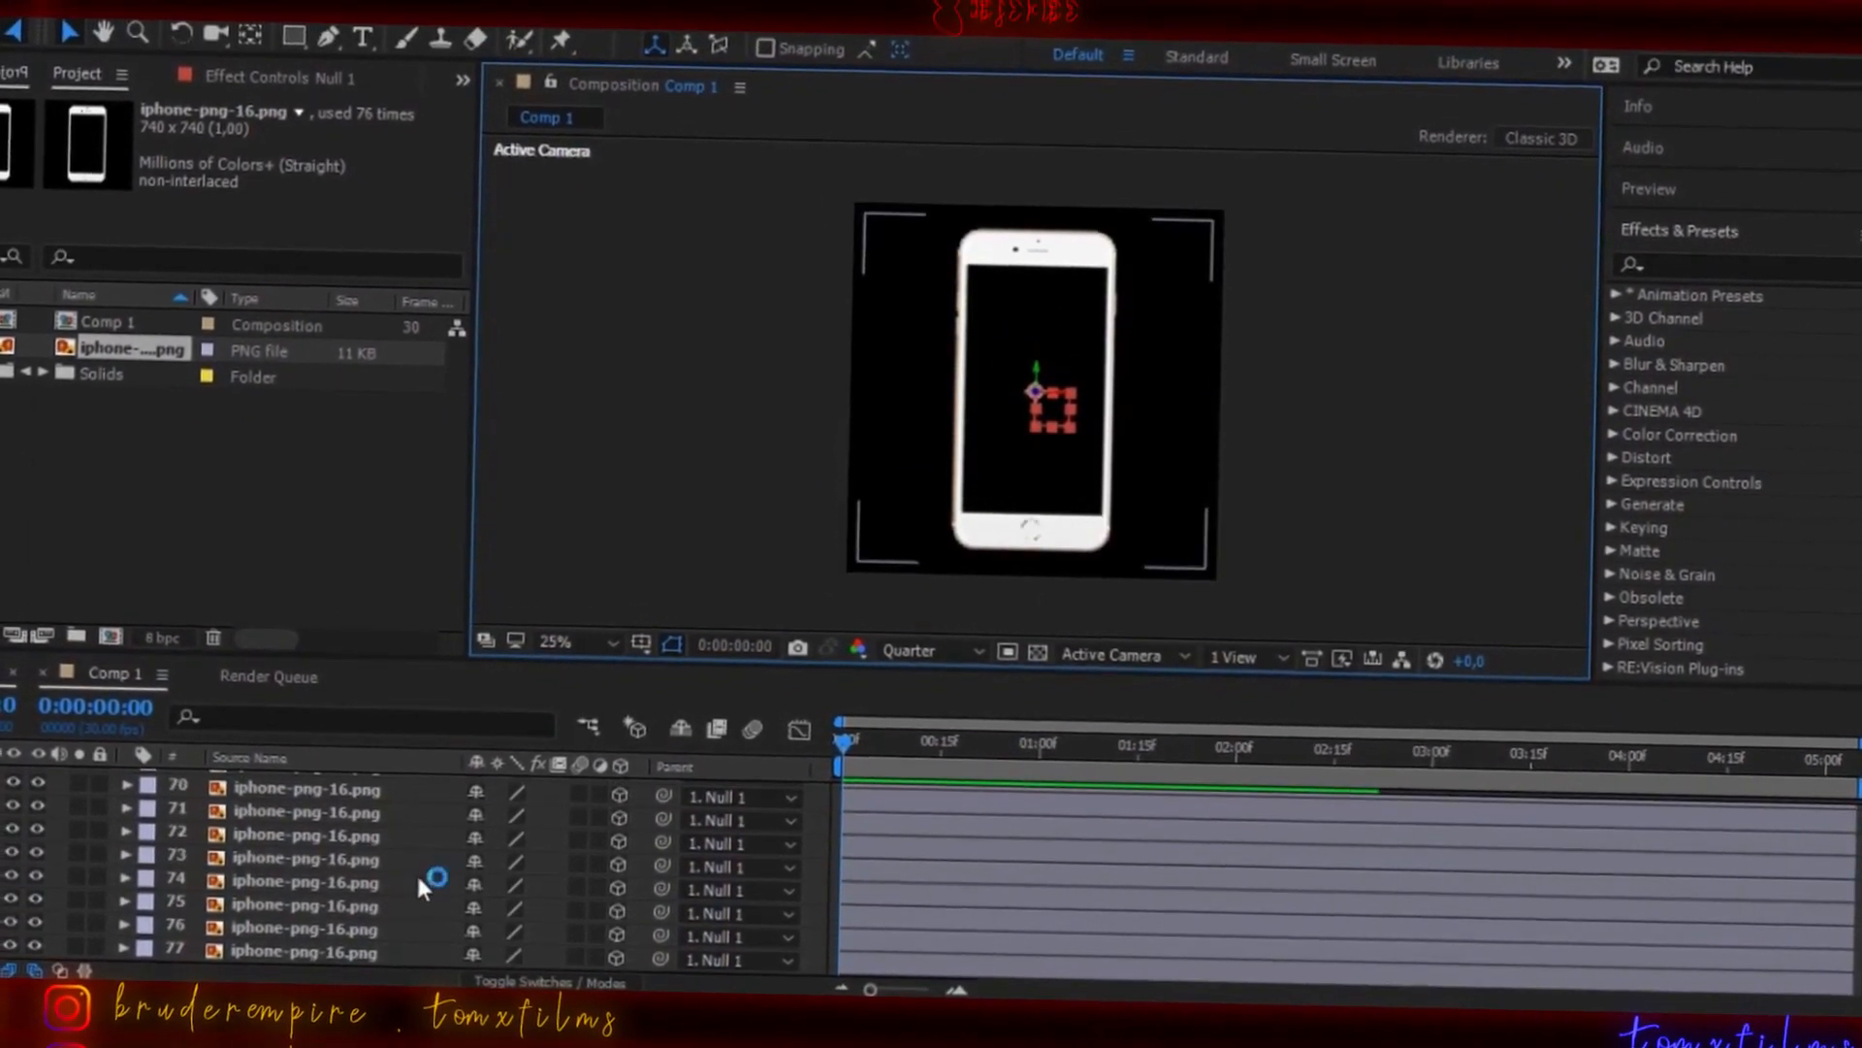
pyautogui.rightClick(302, 884)
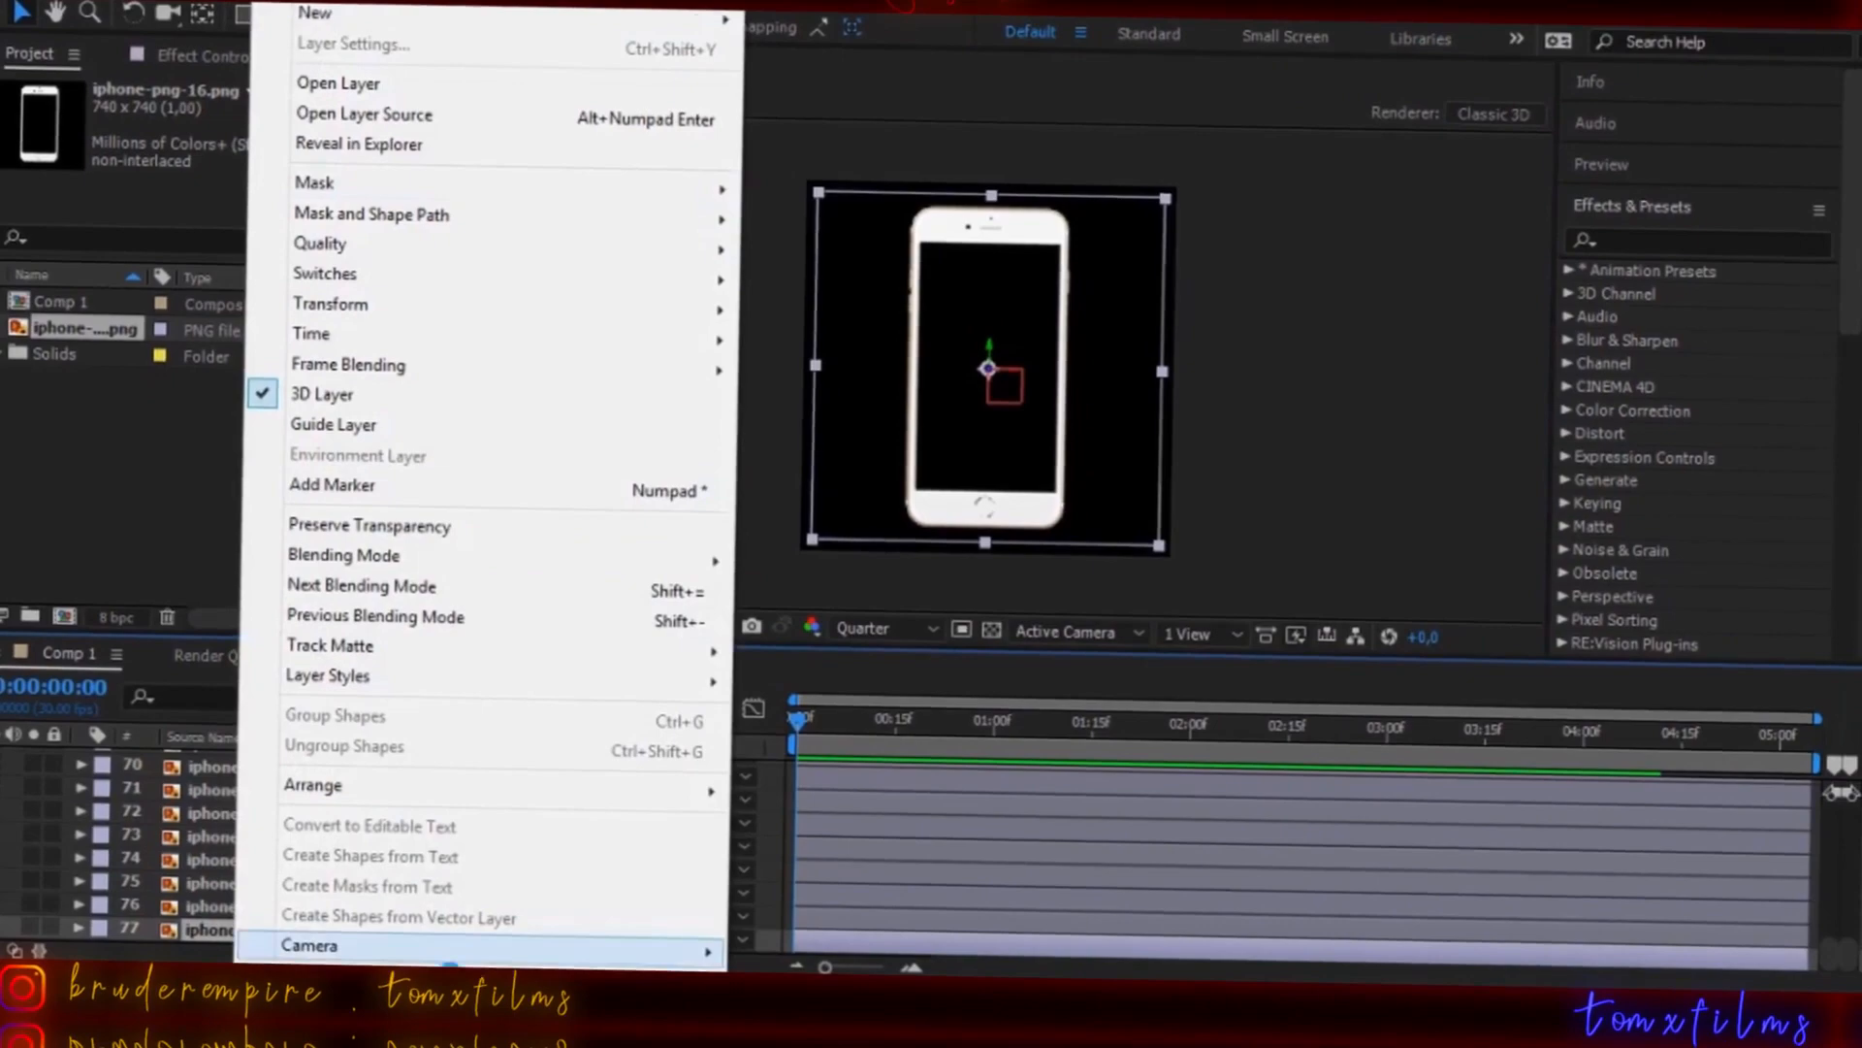